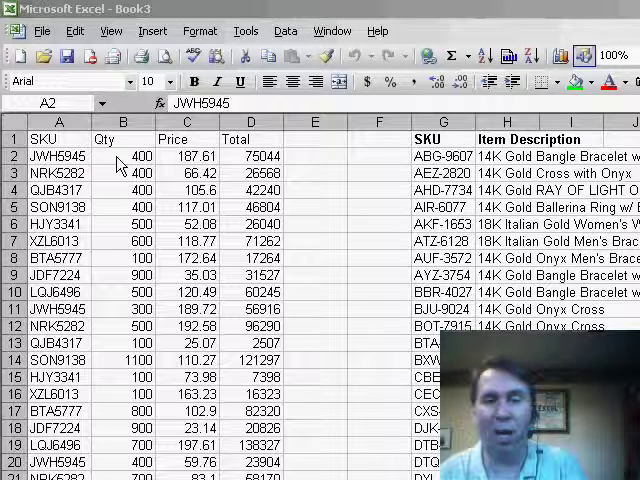
Compare a raw SKU with a dashed lookup SKU and insert column B for SKU2.
{"action": "left_click", "coordinate": [58, 156]}
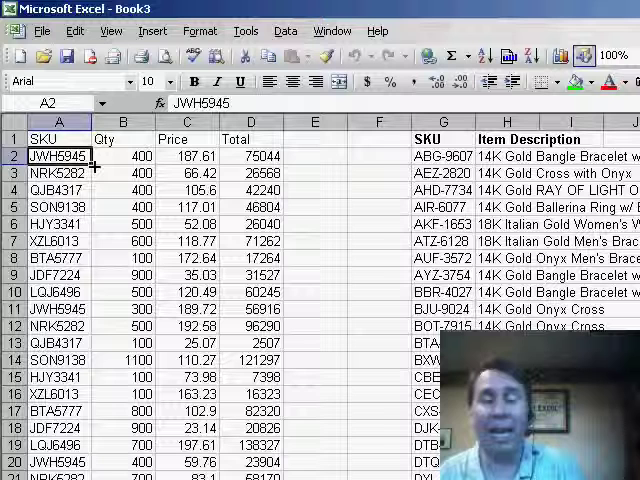
{"action": "left_click", "coordinate": [428, 156]}
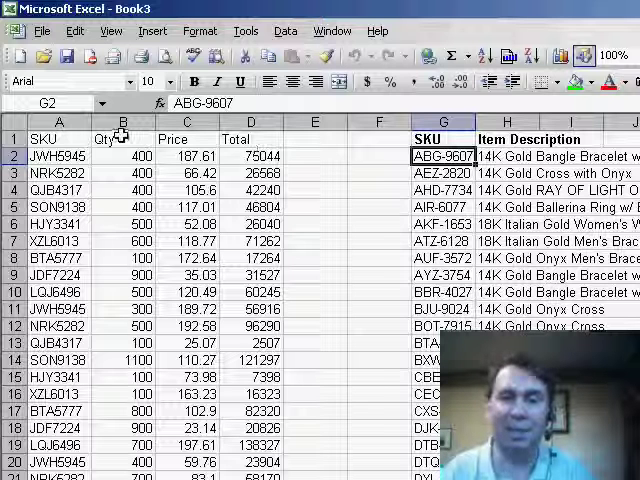
{"action": "left_click", "coordinate": [152, 32]}
{"action": "type", "text": "="}
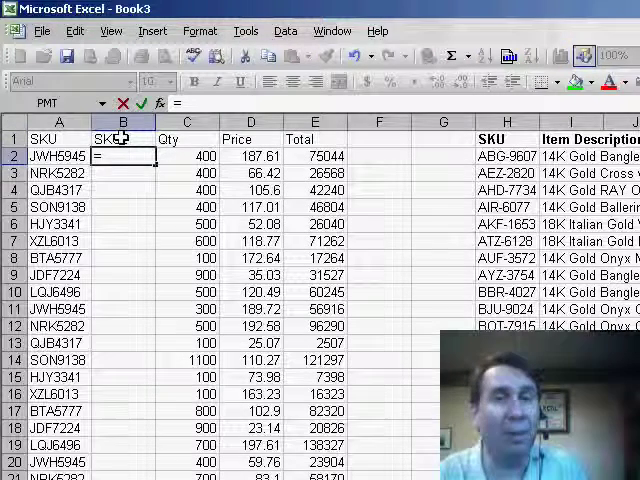
Enter =LEFT(A2,3)&"-"&MID(A2,4,4) in B2 to produce dashed SKUs like JWH-5945.
{"action": "type", "text": "LEFT"}
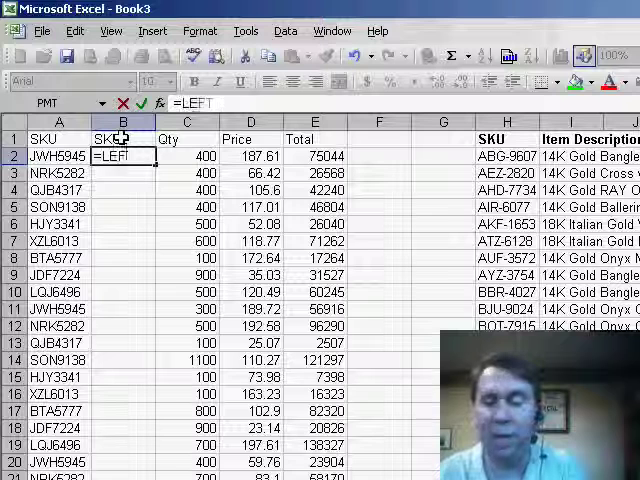
{"action": "type", "text": "A2,3)&"}
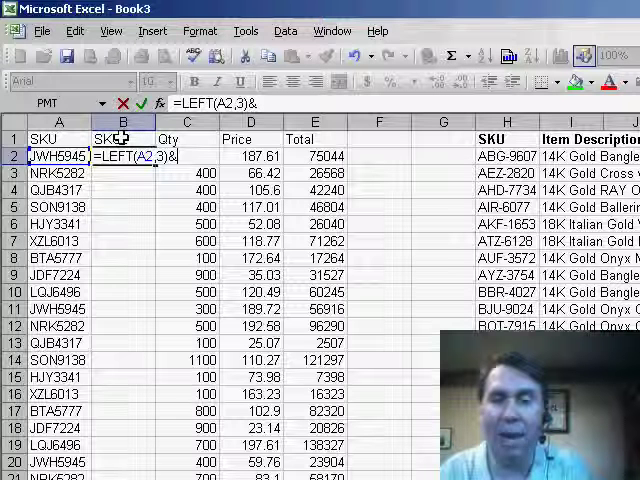
{"action": "type", "text": "\""}
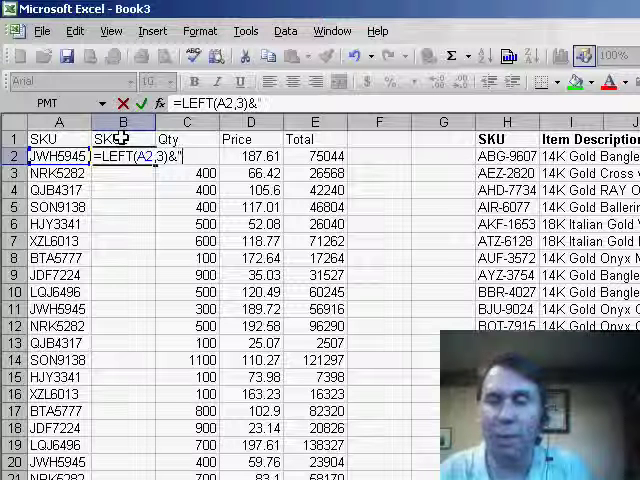
{"action": "type", "text": "-"}
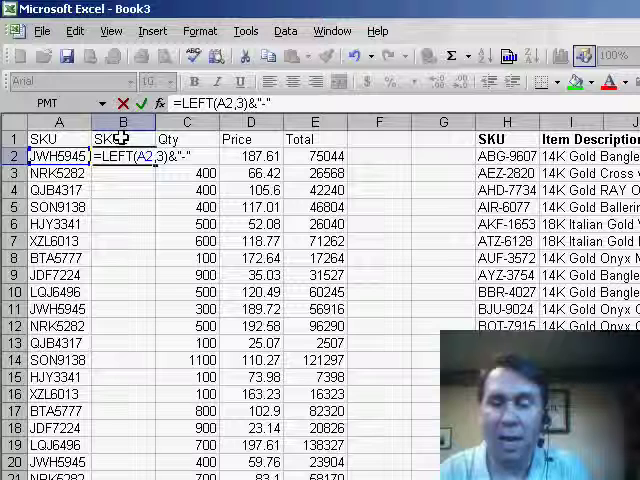
{"action": "type", "text": "&"}
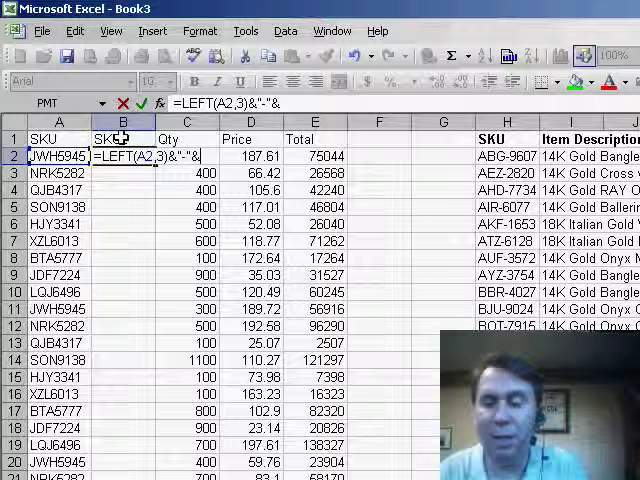
{"action": "type", "text": "&MID(A"}
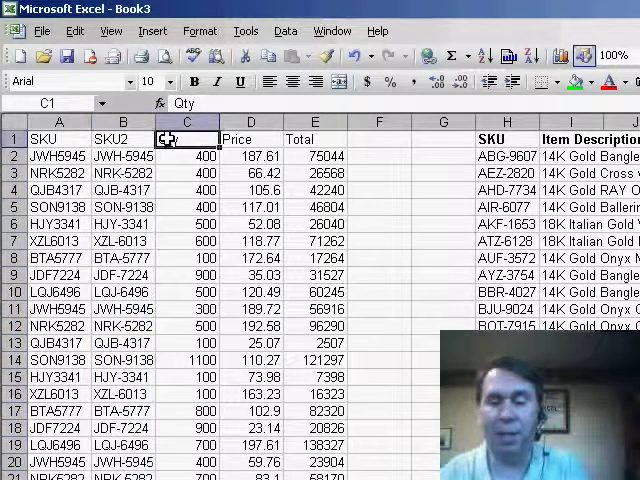
Title the new column C 'Description'.
{"action": "type", "text": "Description"}
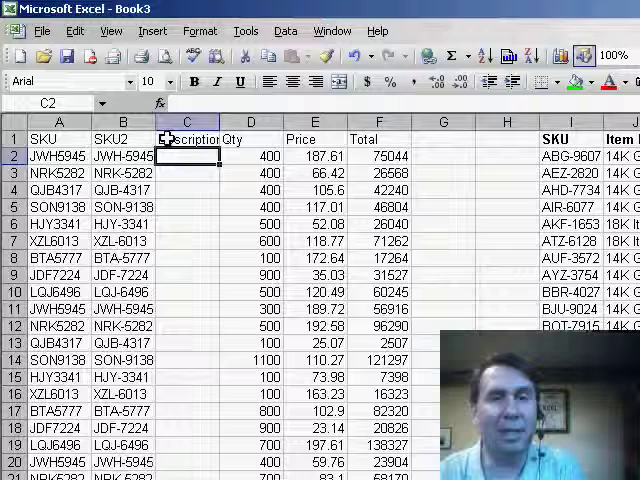
Enter =VLOOKUP(B2,$I$2:$J$130,2,false) in C2 to match SKU2 against the lookup table.
{"action": "type", "text": "="}
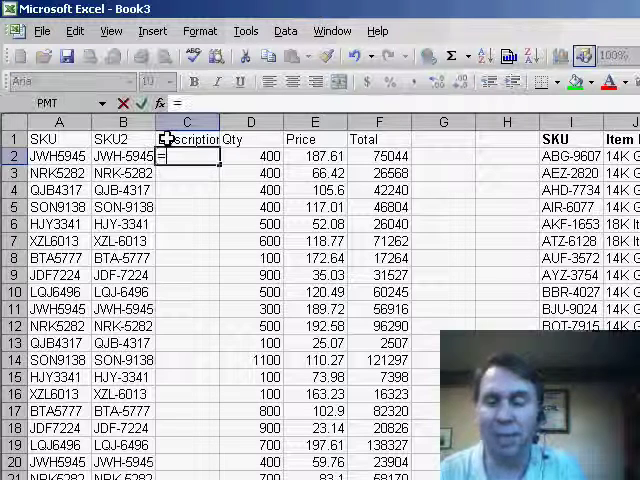
{"action": "type", "text": "VLOOK"}
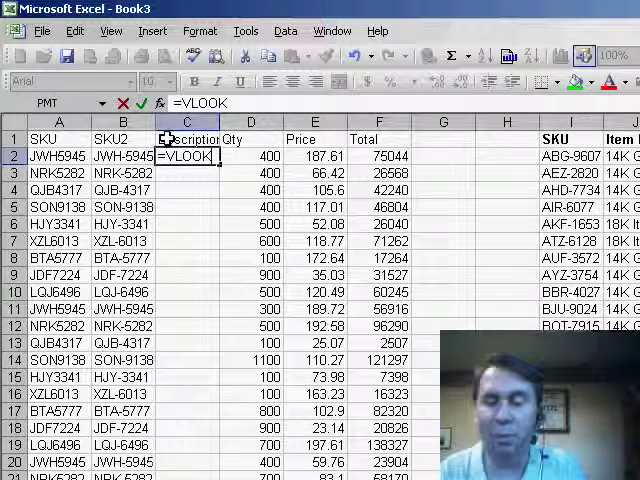
{"action": "type", "text": "UP(B2"}
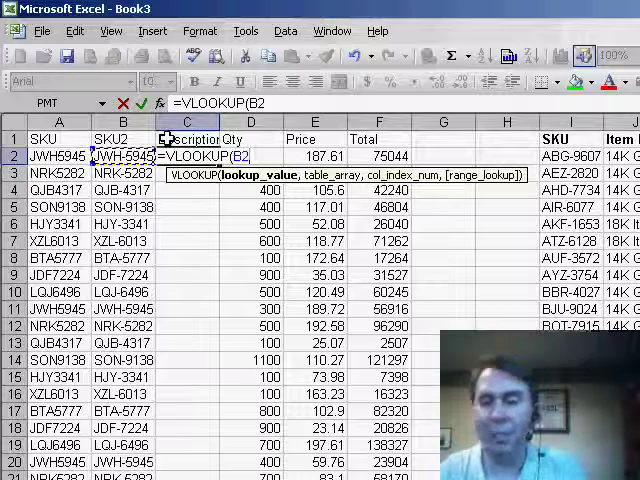
{"action": "type", "text": ",I2"}
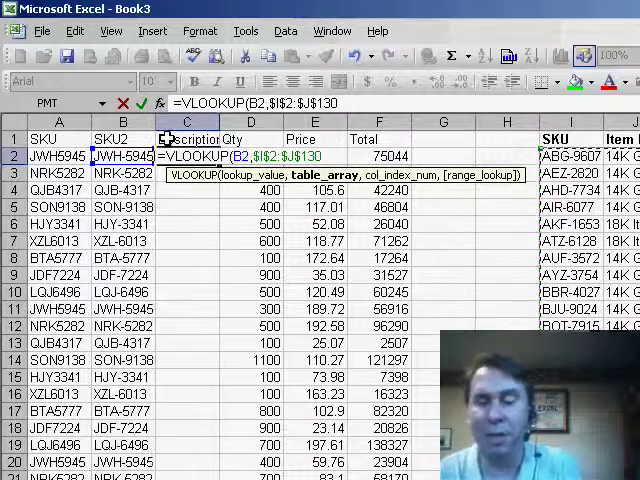
{"action": "type", "text": ",2,false"}
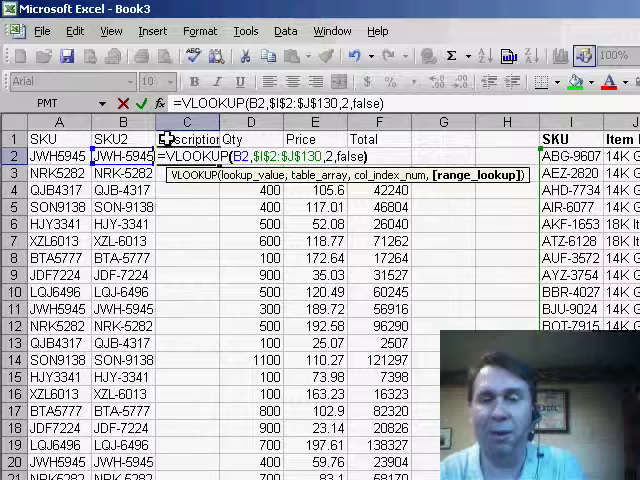